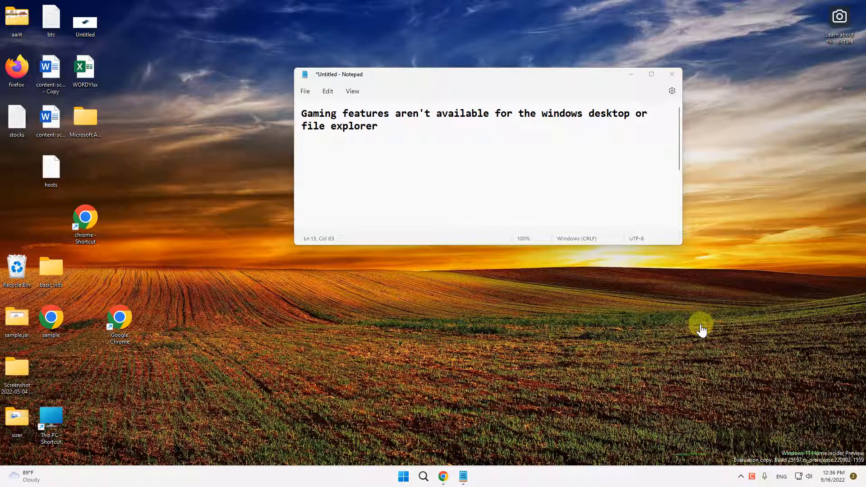
{"action": "mouse_move", "coordinate": [625, 78]}
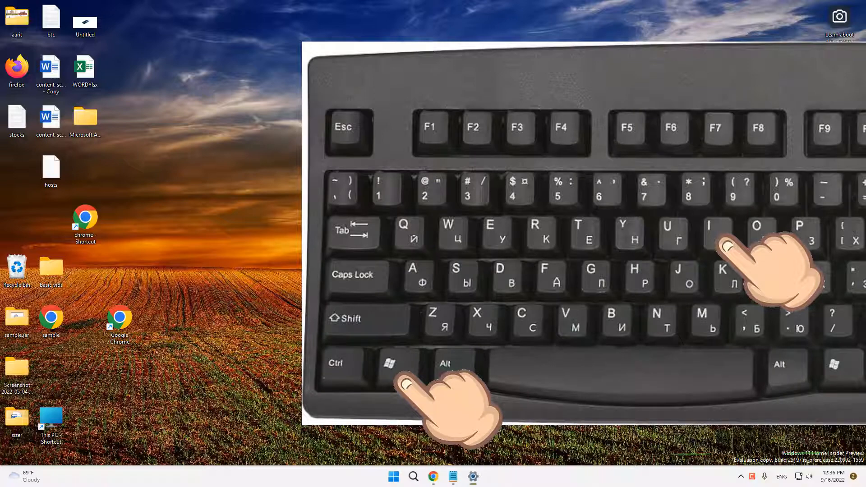
- Turn on opening Xbox Game Bar from the controller button under Gaming settings
{"action": "key", "text": "win+i"}
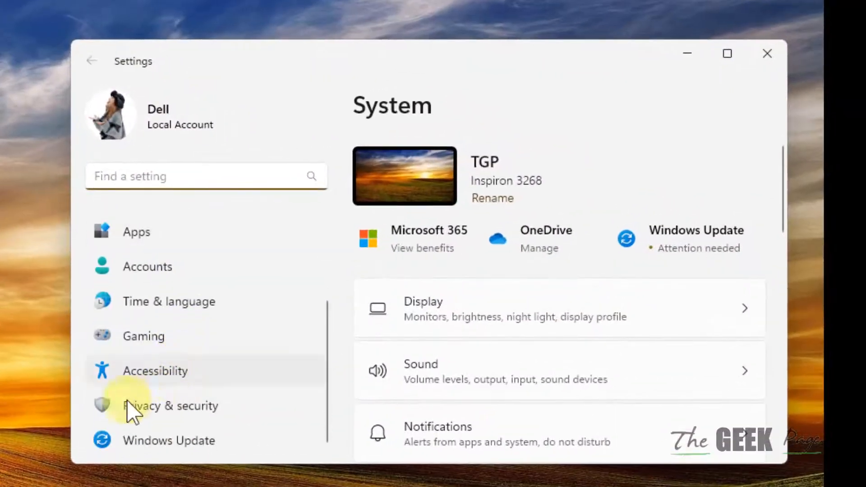
{"action": "left_click", "coordinate": [143, 335]}
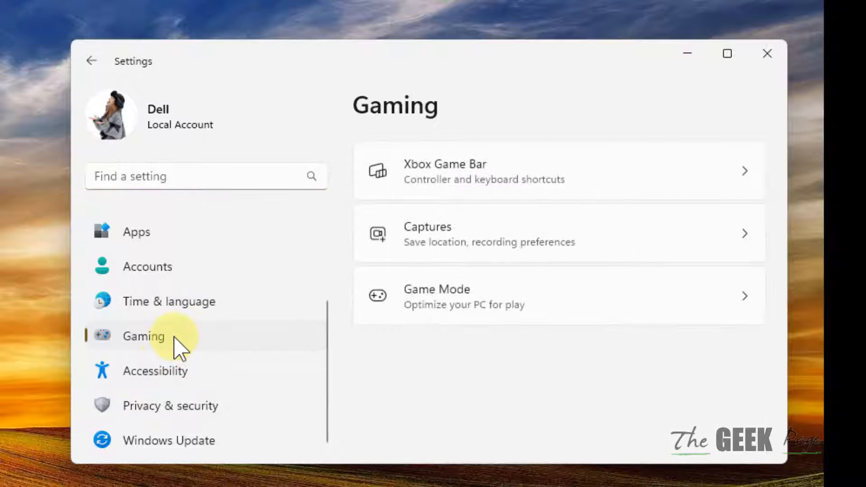
{"action": "mouse_move", "coordinate": [489, 176]}
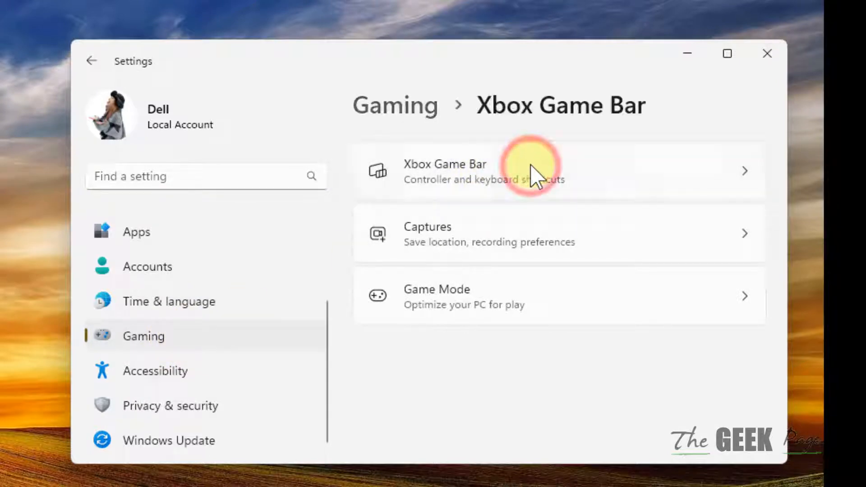
{"action": "left_click", "coordinate": [445, 171]}
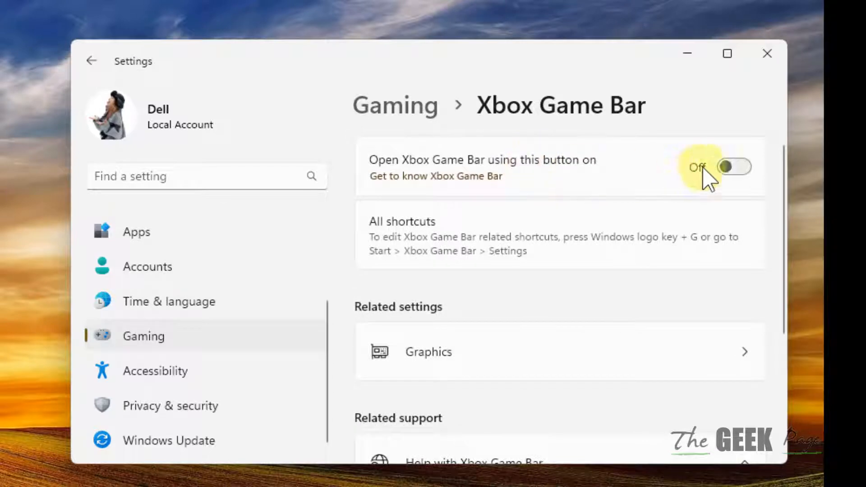
{"action": "left_click", "coordinate": [734, 167]}
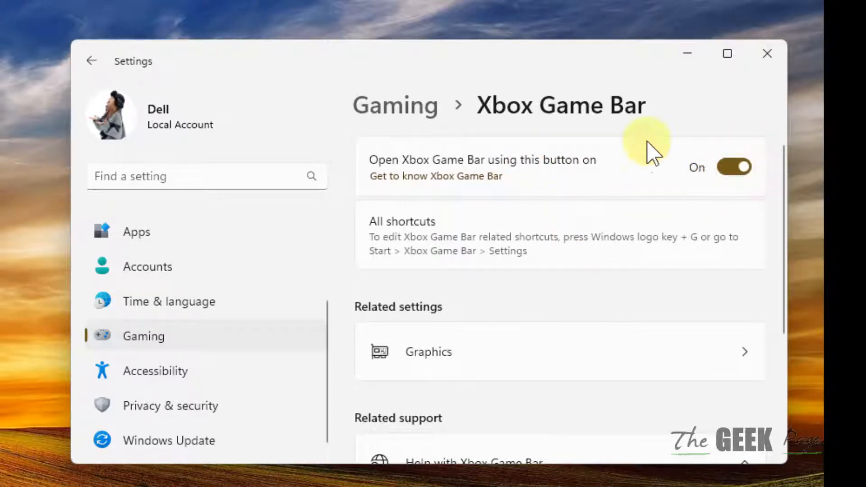
{"action": "mouse_move", "coordinate": [284, 298]}
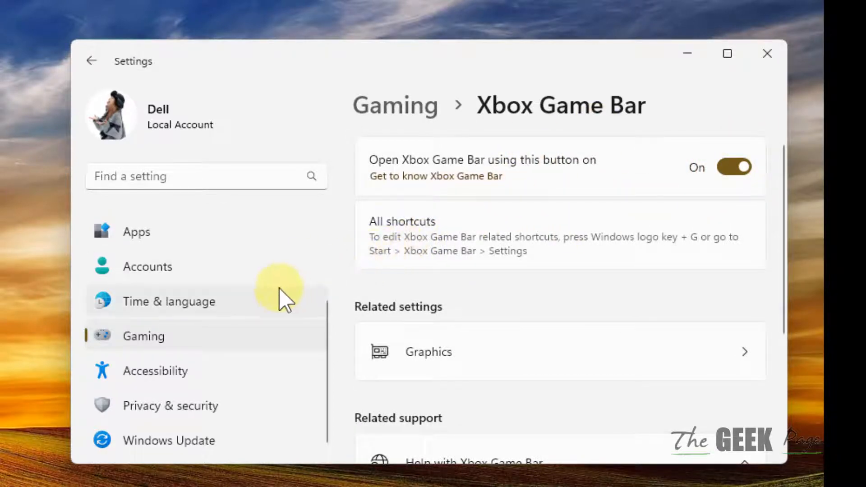
- Turn Game Mode on and return to the Gaming overview
{"action": "left_click", "coordinate": [91, 61]}
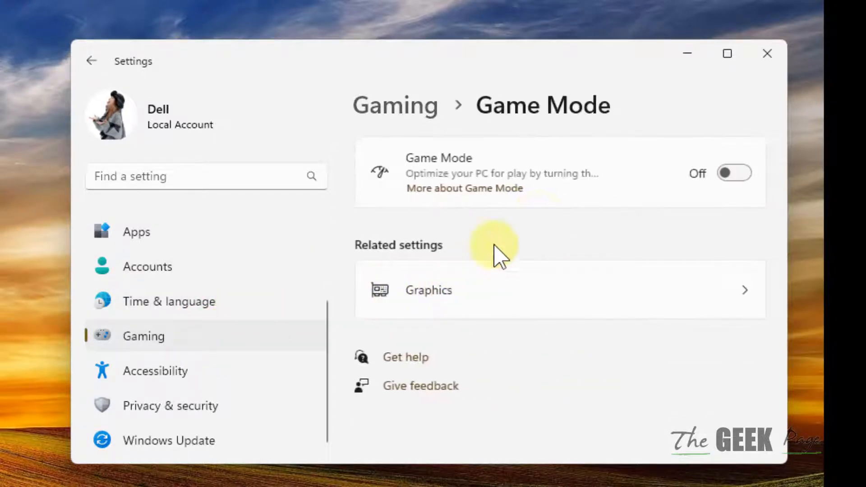
{"action": "left_click", "coordinate": [734, 173]}
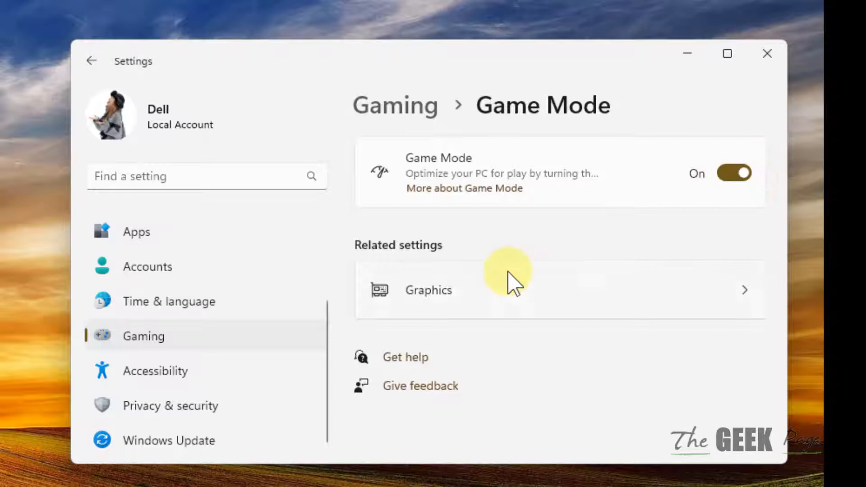
{"action": "left_click", "coordinate": [92, 60]}
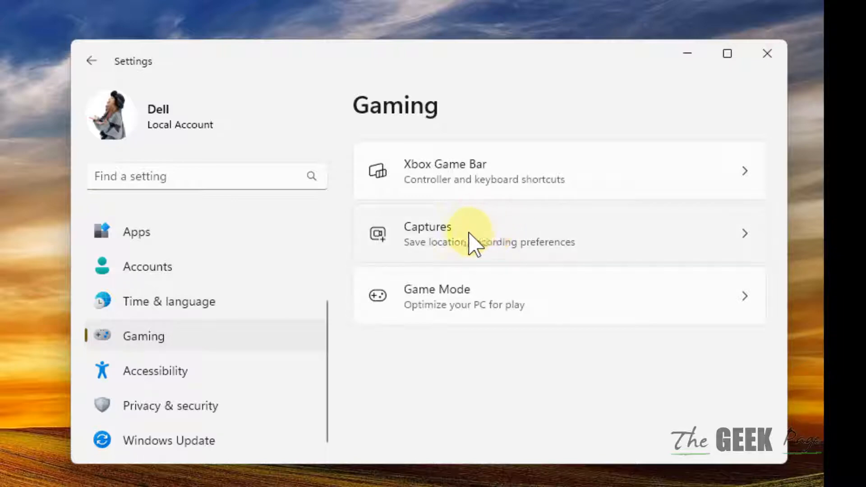
- Turn on 'Record what happened' background recording under Captures
{"action": "left_click", "coordinate": [475, 234]}
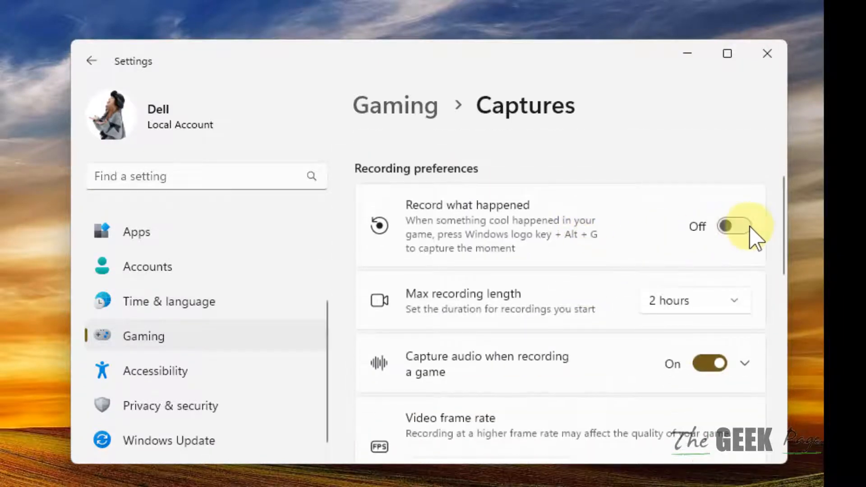
{"action": "left_click", "coordinate": [735, 226]}
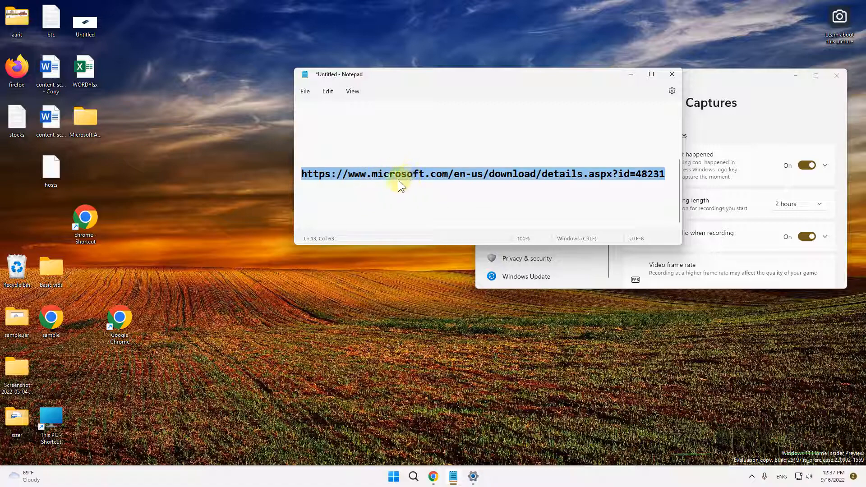
{"action": "mouse_move", "coordinate": [420, 476]}
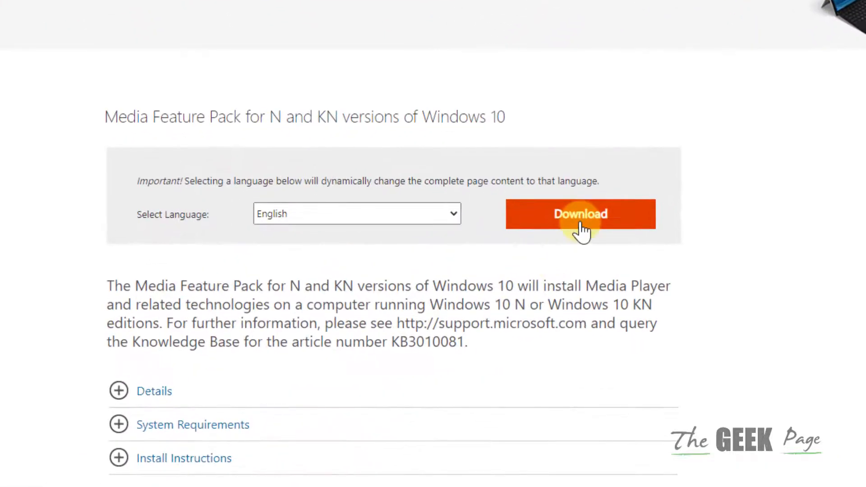
- Start the Media Feature Pack download to list the available package files
{"action": "left_click", "coordinate": [580, 214]}
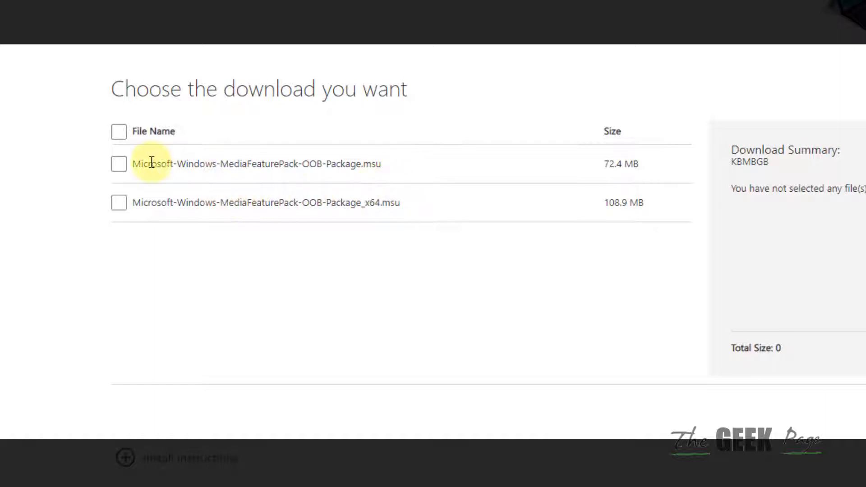
{"action": "mouse_move", "coordinate": [313, 213]}
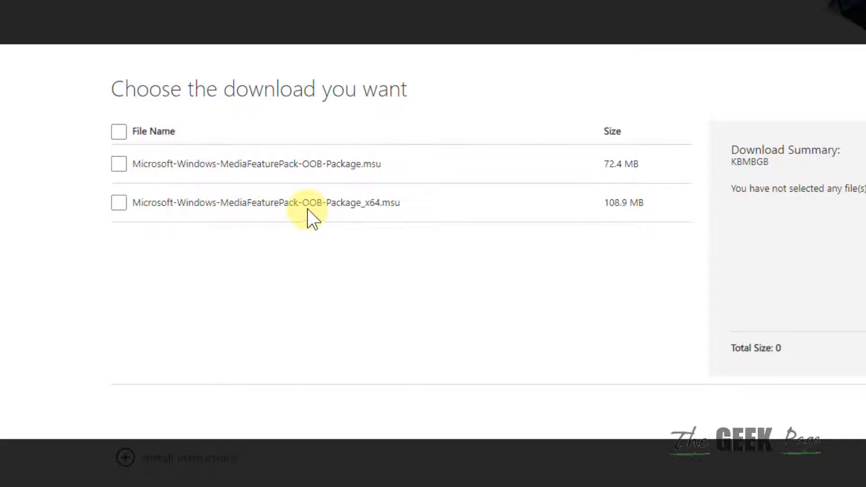
{"action": "mouse_move", "coordinate": [354, 216]}
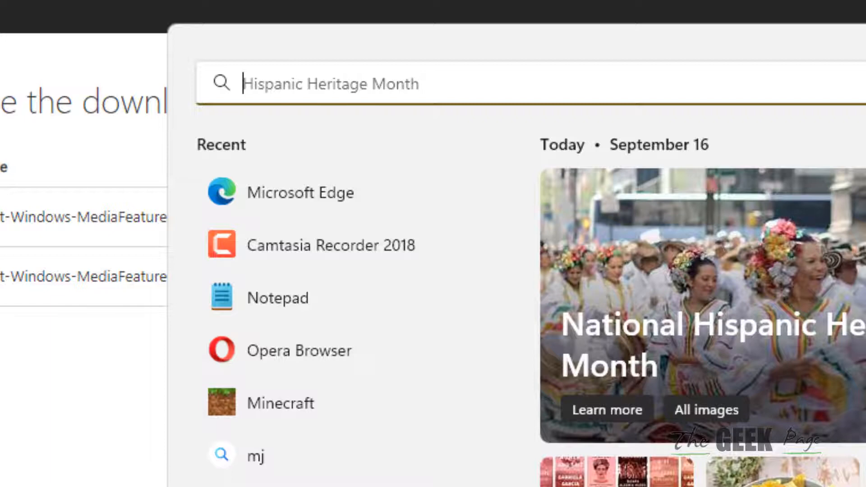
- Search Windows for 'system Configuration' and open the System Information result
{"action": "type", "text": "system Configuration"}
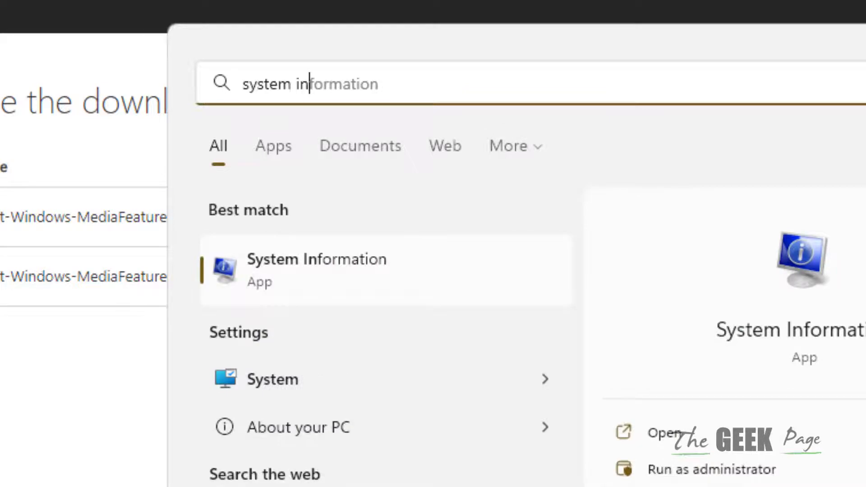
{"action": "left_click", "coordinate": [317, 270]}
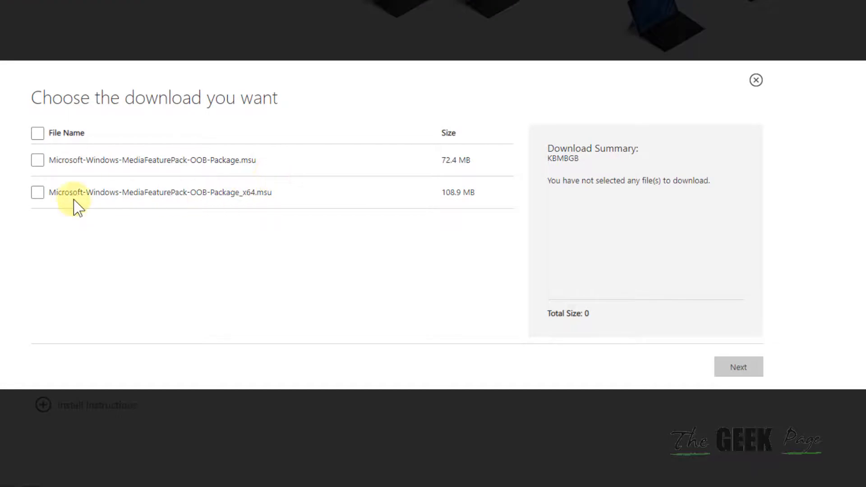
- Select Microsoft-Windows-MediaFeaturePack-OOB-Package_x64.msu and start its download
{"action": "left_click", "coordinate": [38, 192]}
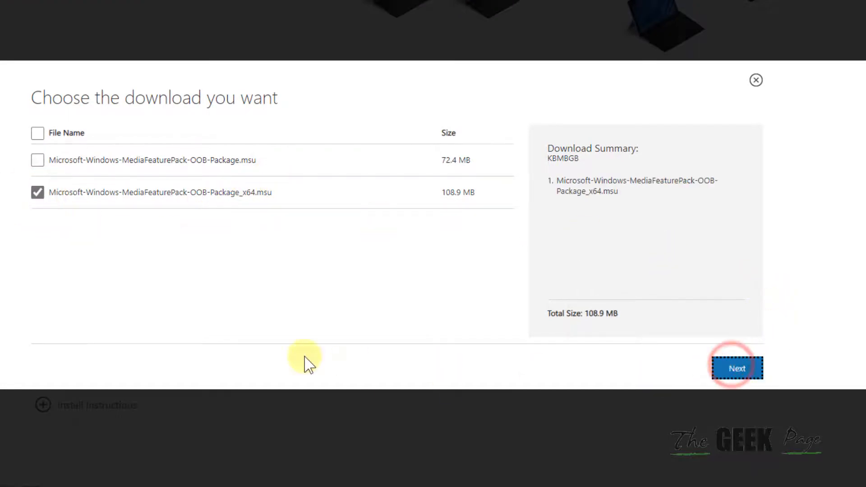
{"action": "left_click", "coordinate": [737, 368]}
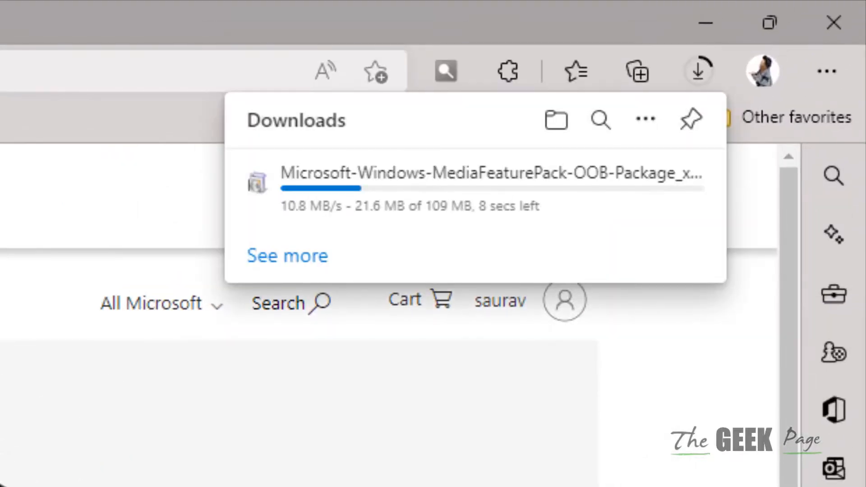